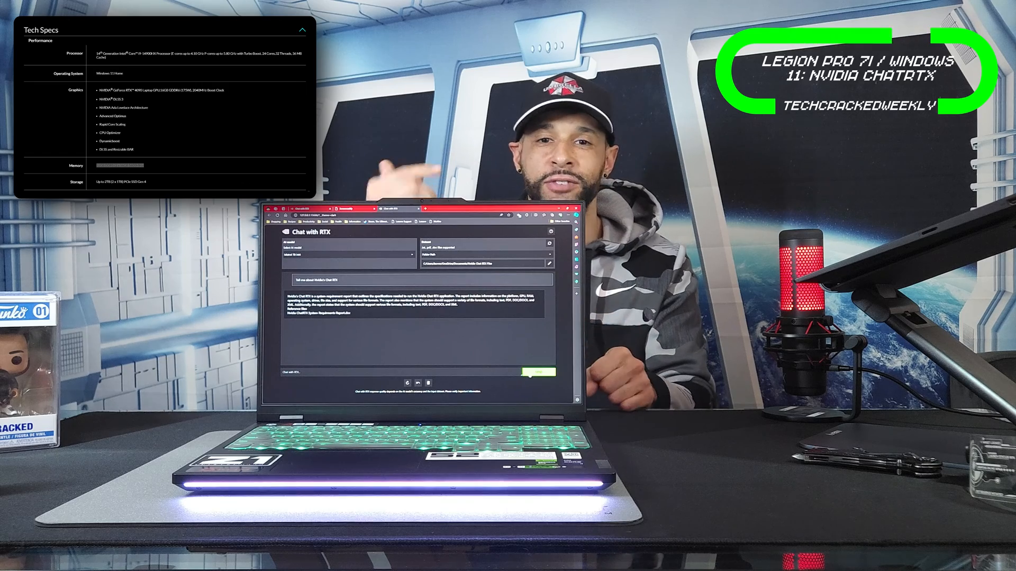
# - Clear the current conversation so the chat with Mistral 7B is empty
pyautogui.click(302, 29)
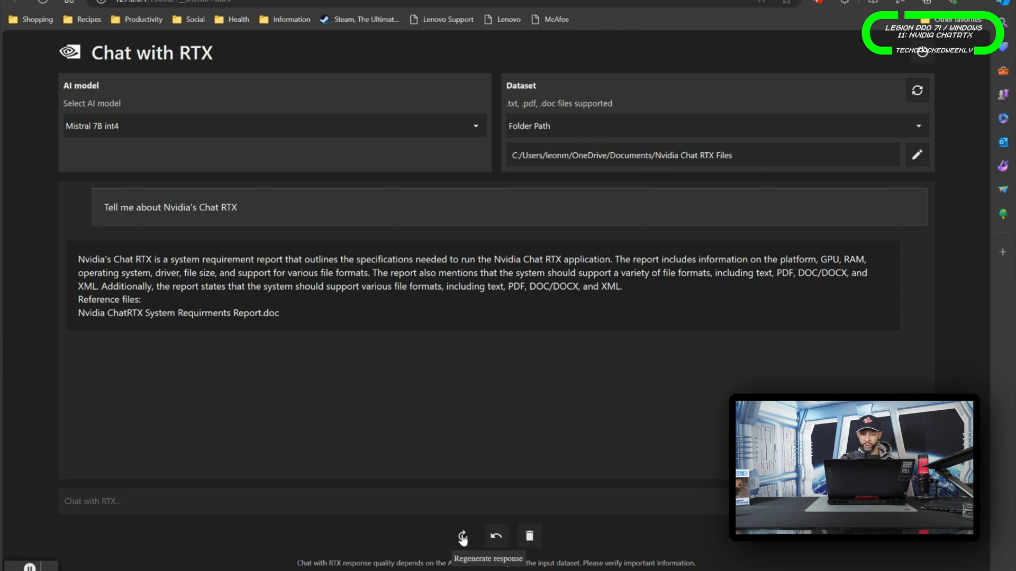
pyautogui.moveTo(529, 537)
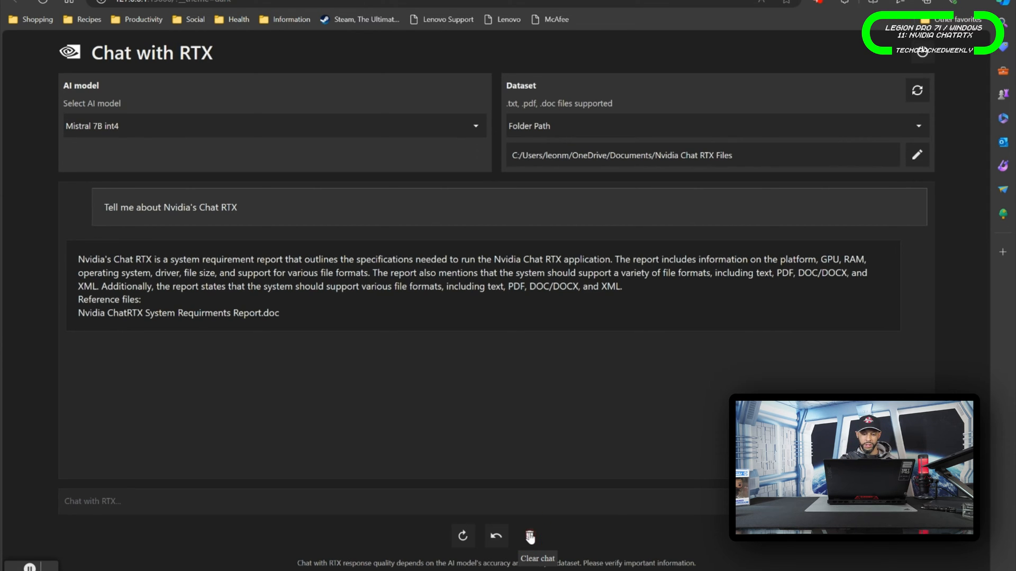
pyautogui.click(529, 536)
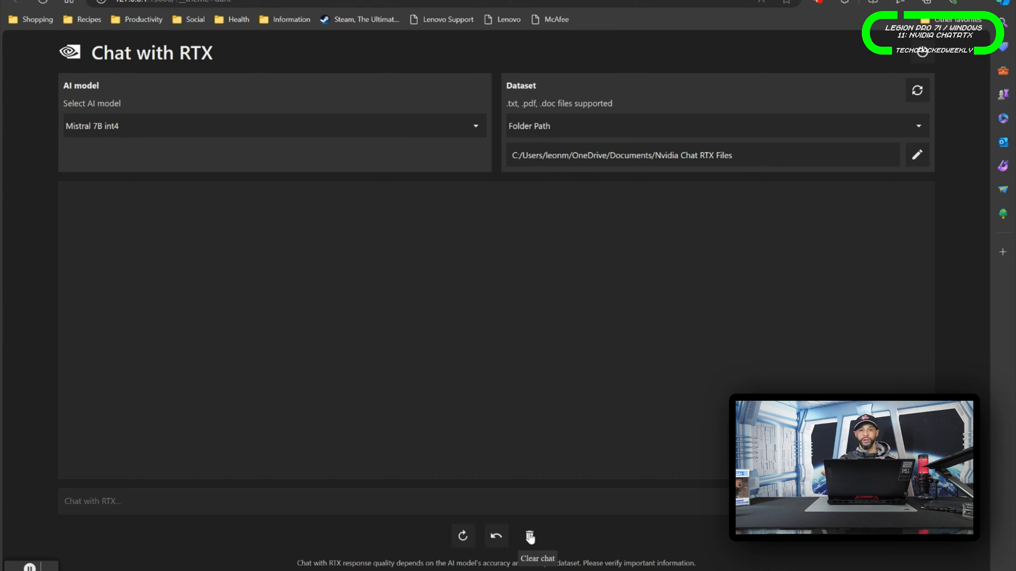
pyautogui.moveTo(754, 319)
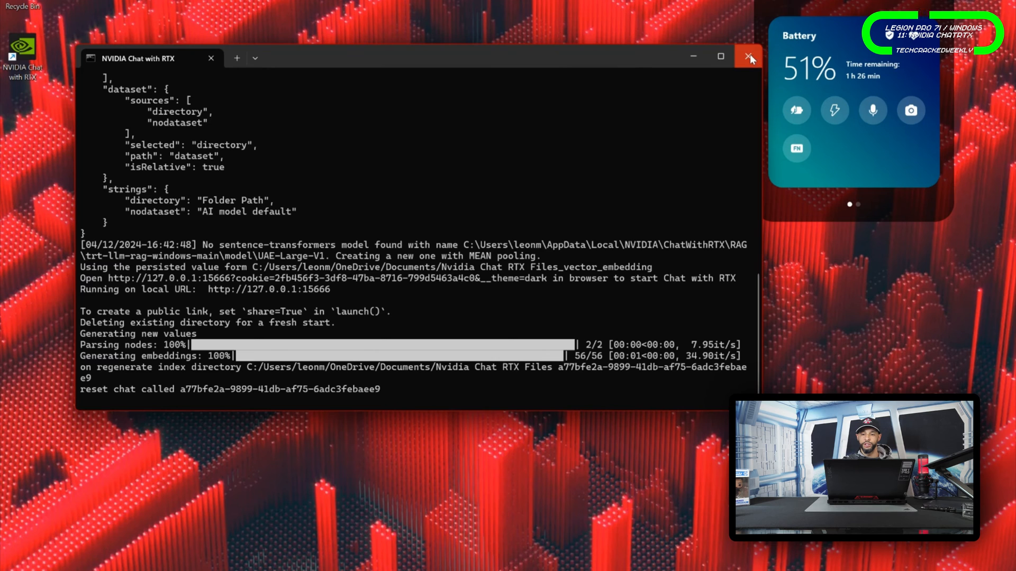
# - Shut down the Chat with RTX server and relaunch it from the desktop shortcut into a fresh empty chat
pyautogui.click(750, 56)
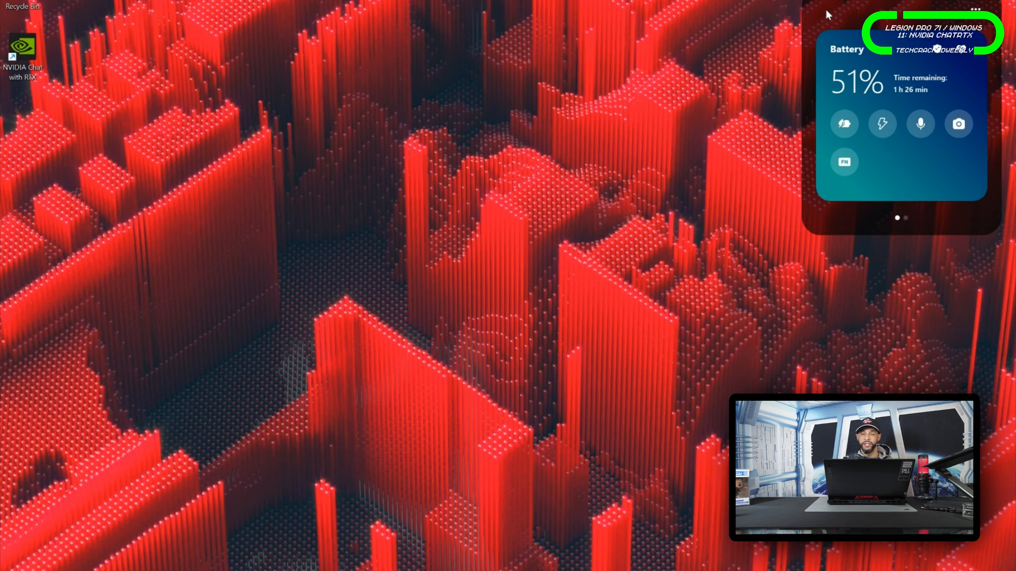
pyautogui.moveTo(257, 121)
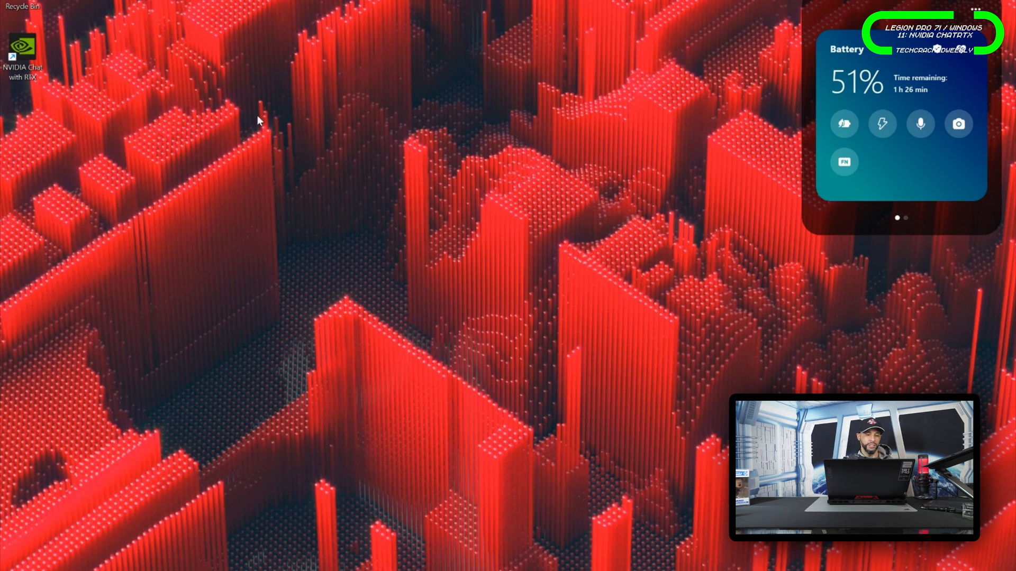
pyautogui.doubleClick(22, 55)
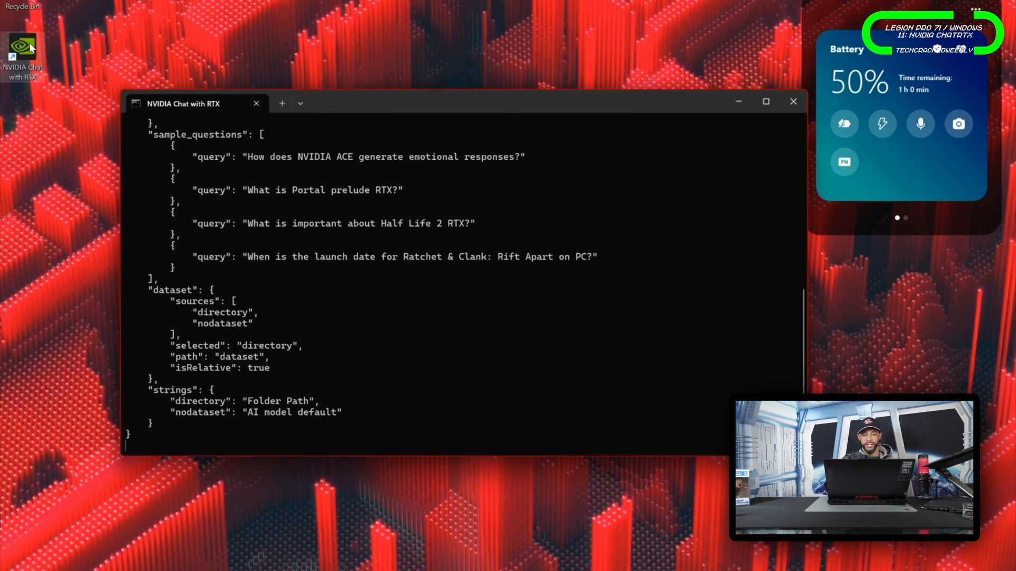
pyautogui.scroll(-3)
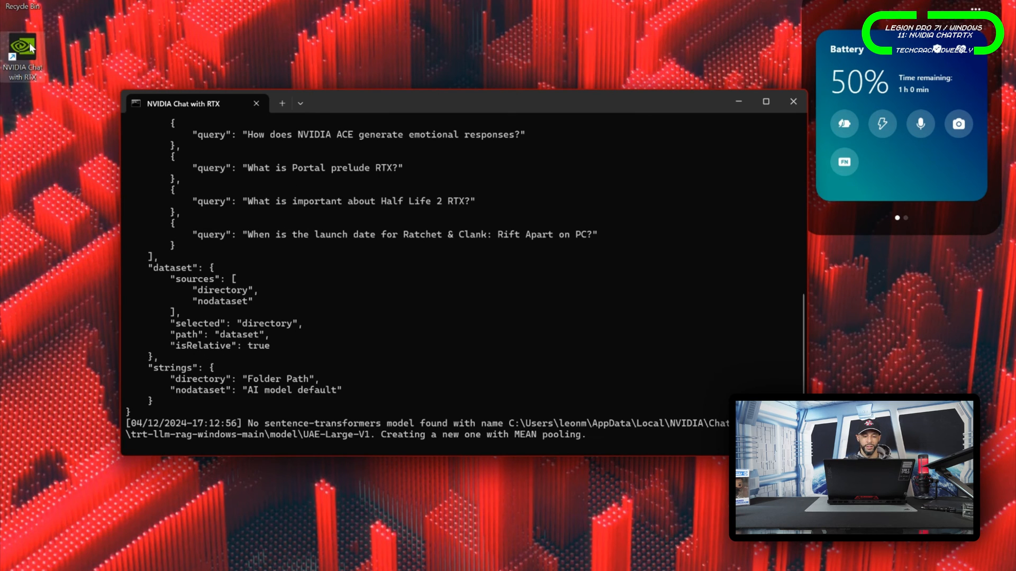
pyautogui.scroll(-3)
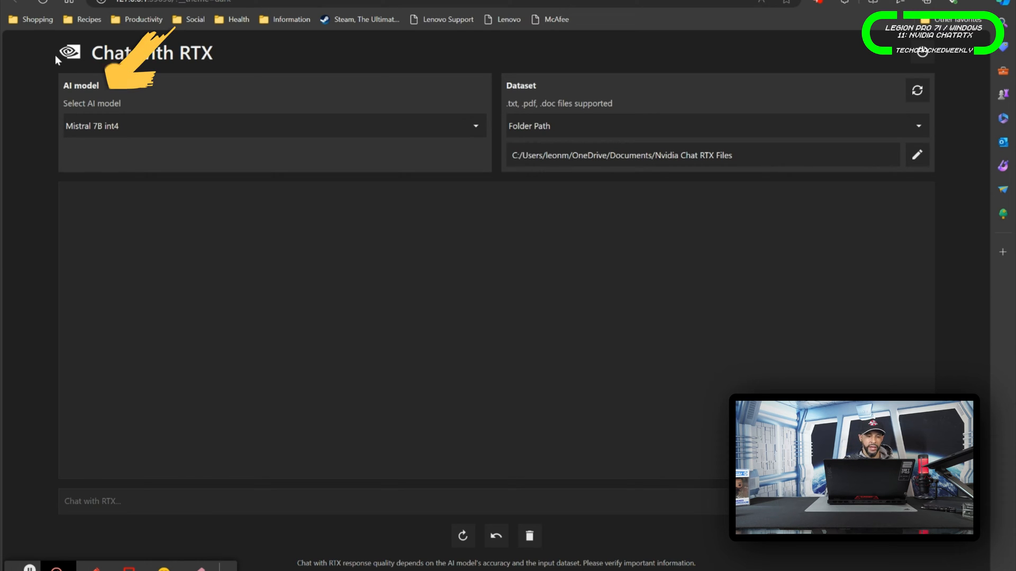
pyautogui.moveTo(155, 127)
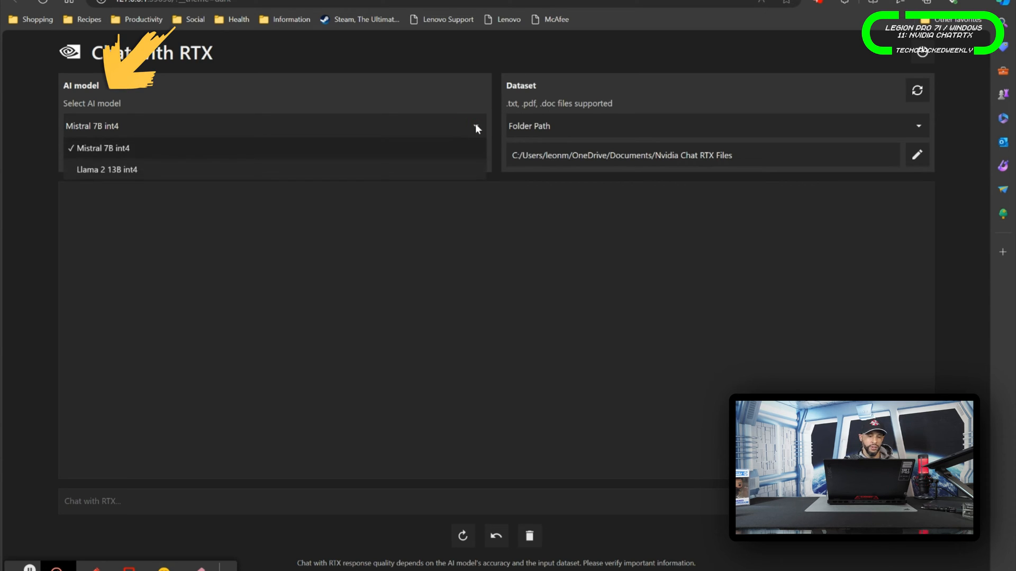
pyautogui.moveTo(419, 170)
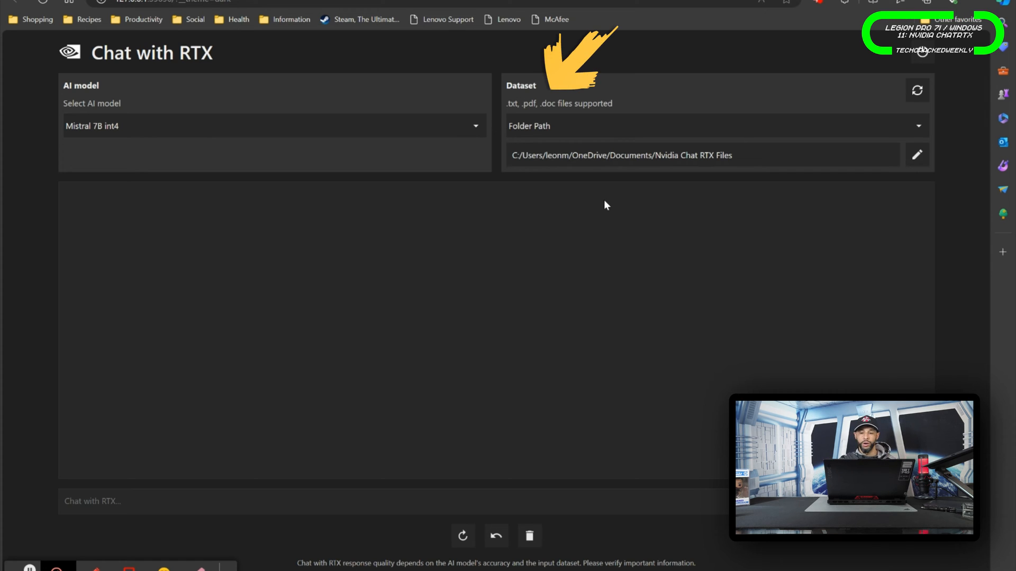
pyautogui.moveTo(773, 171)
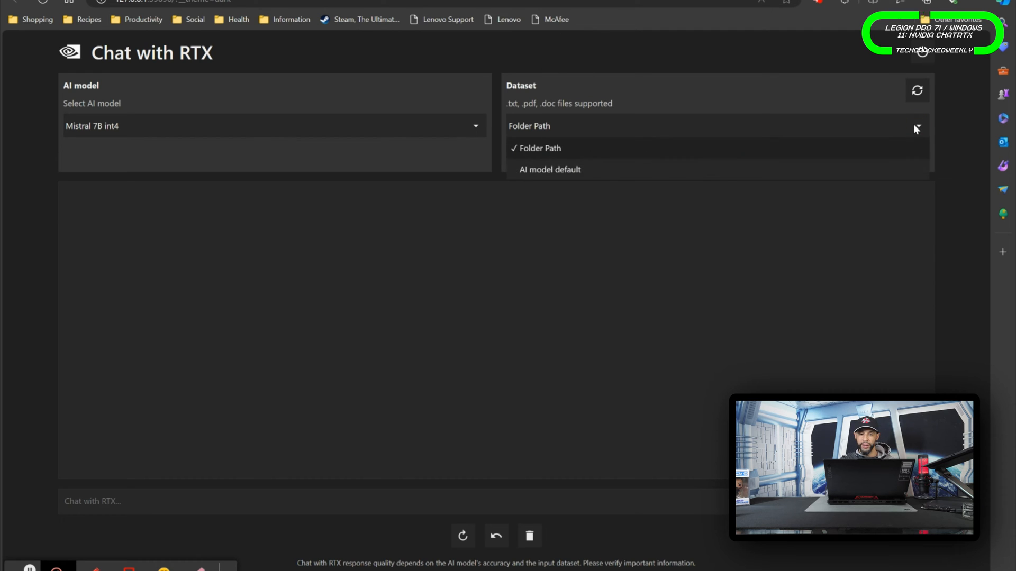
pyautogui.click(539, 148)
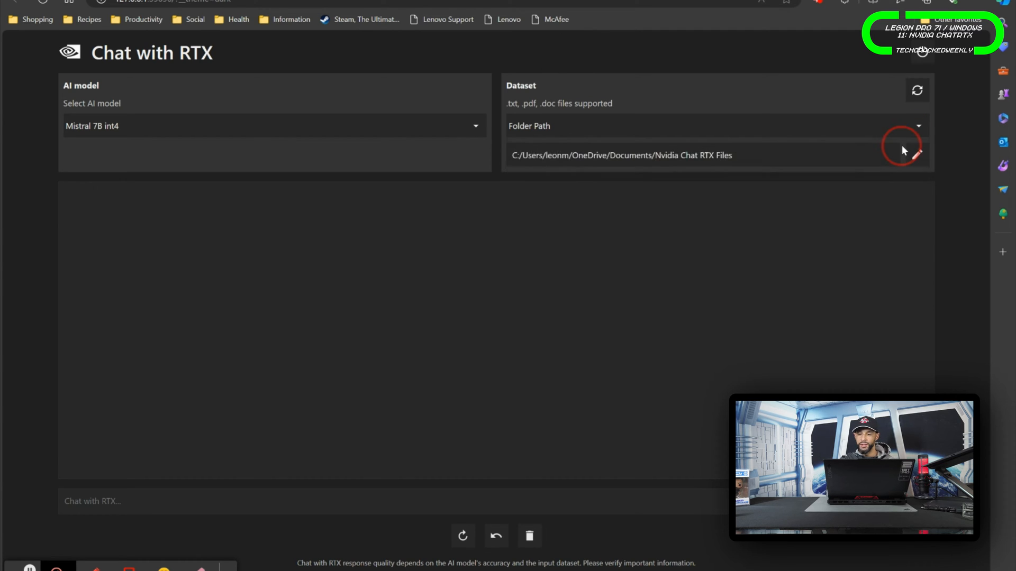
pyautogui.moveTo(918, 156)
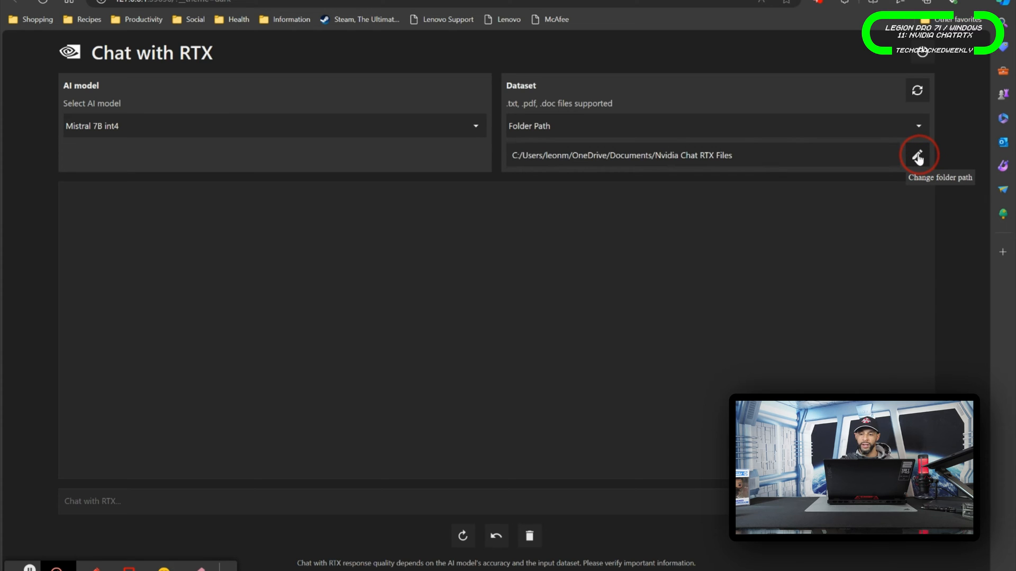
# - Browse for a new dataset folder and enter Nvidia Chat RTX Files under Documents
pyautogui.click(917, 156)
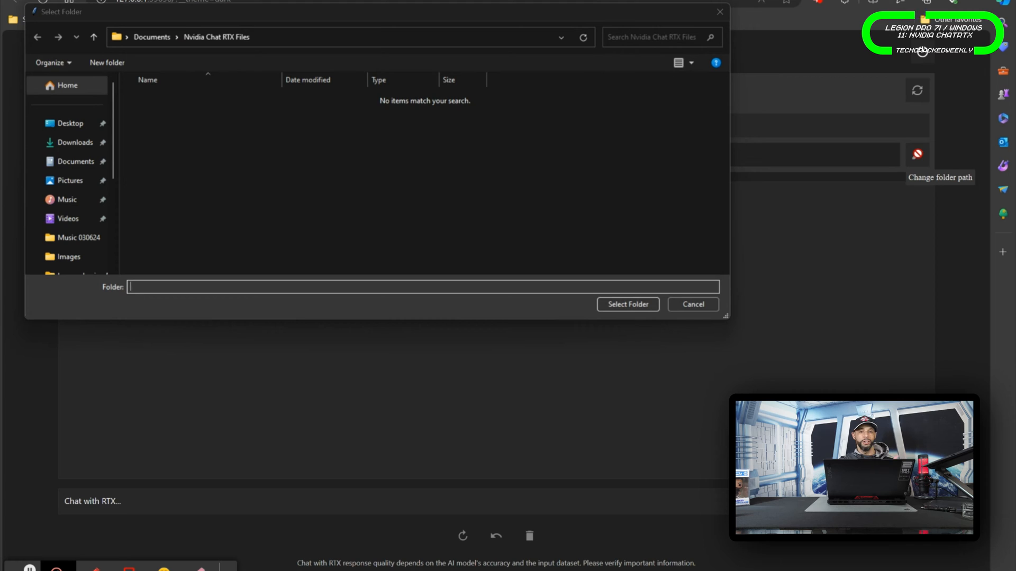
pyautogui.moveTo(797, 156)
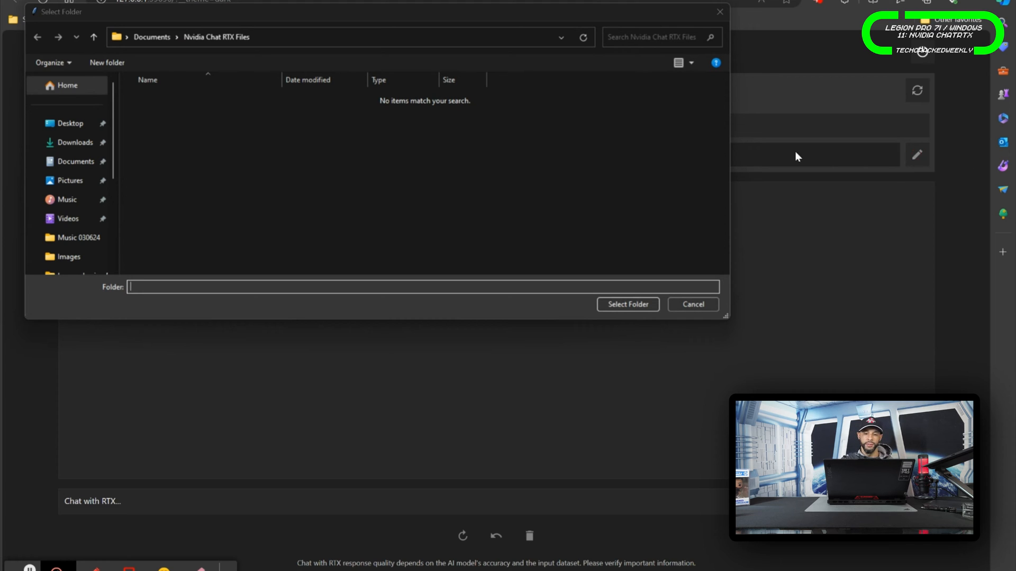
pyautogui.moveTo(541, 175)
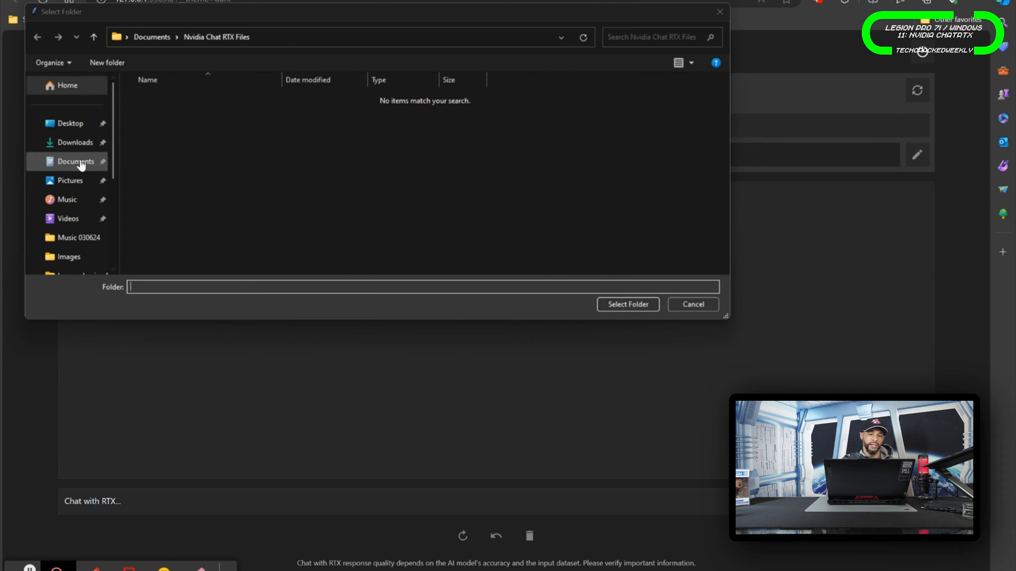
pyautogui.click(75, 161)
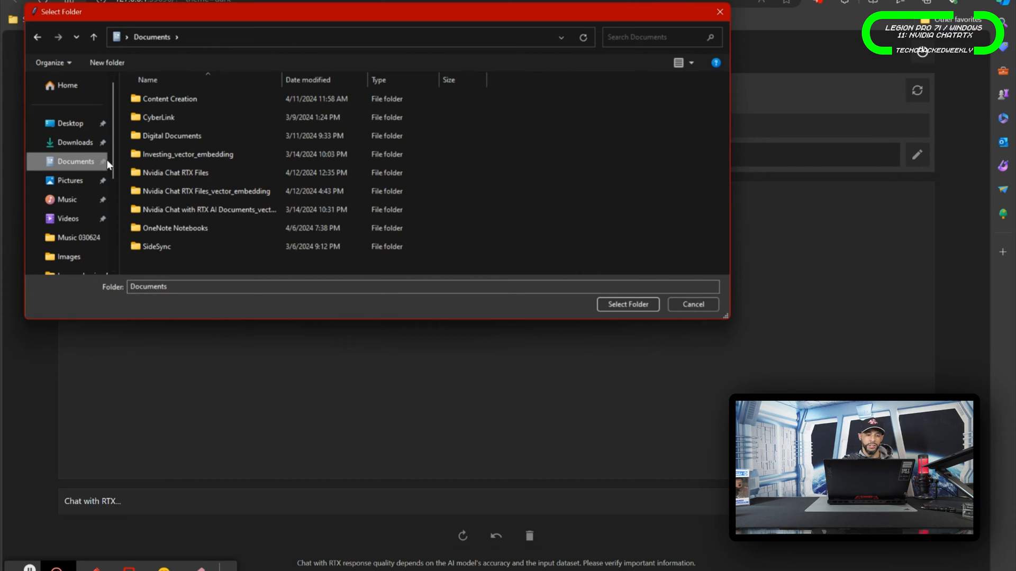
pyautogui.moveTo(176, 172)
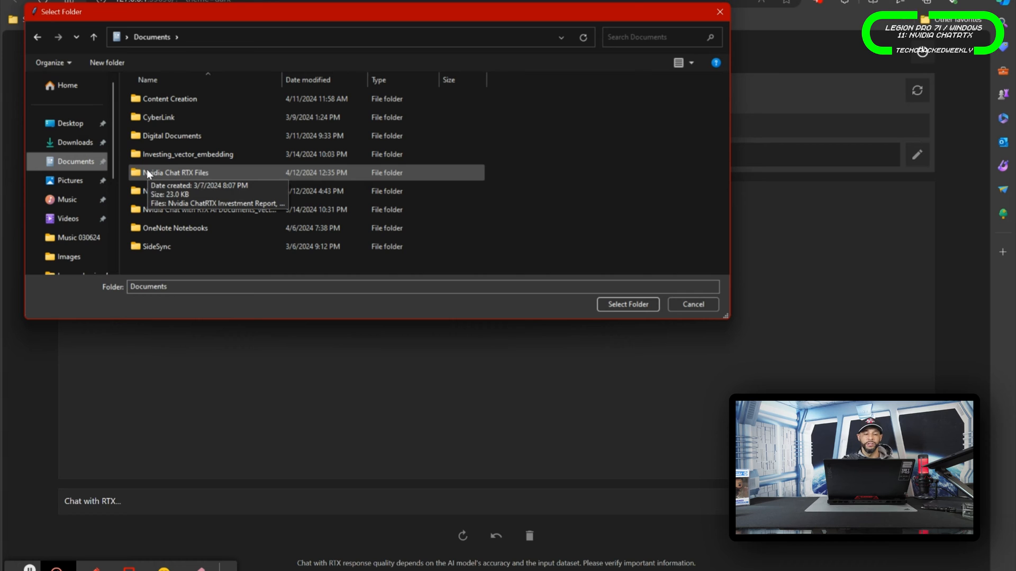
pyautogui.doubleClick(175, 173)
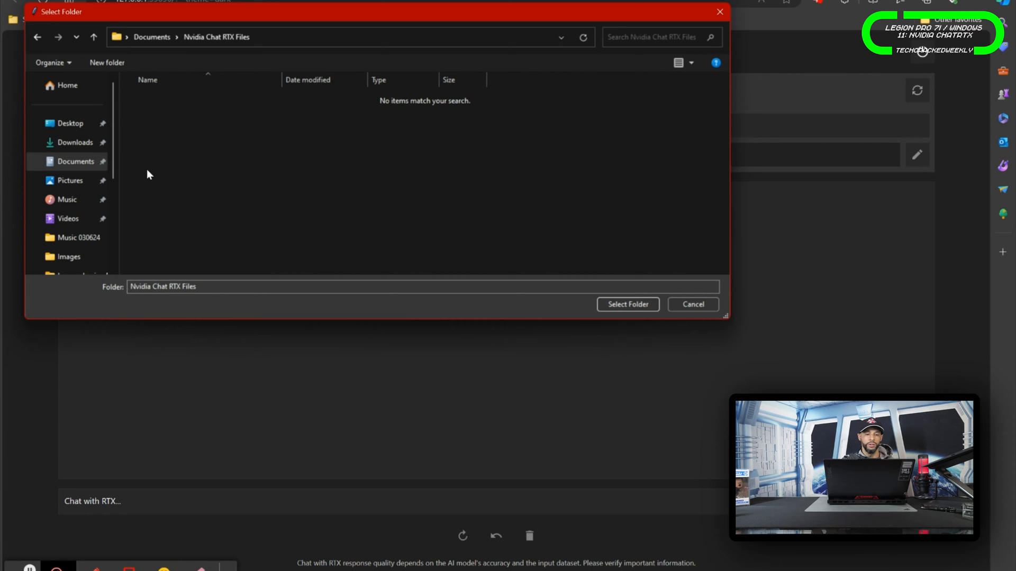
pyautogui.moveTo(527, 271)
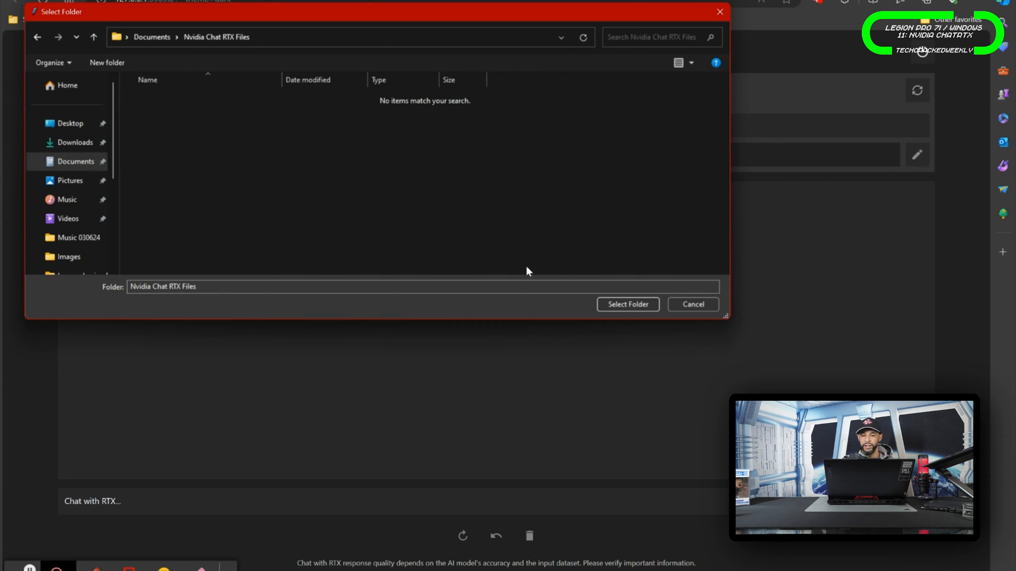
pyautogui.moveTo(627, 305)
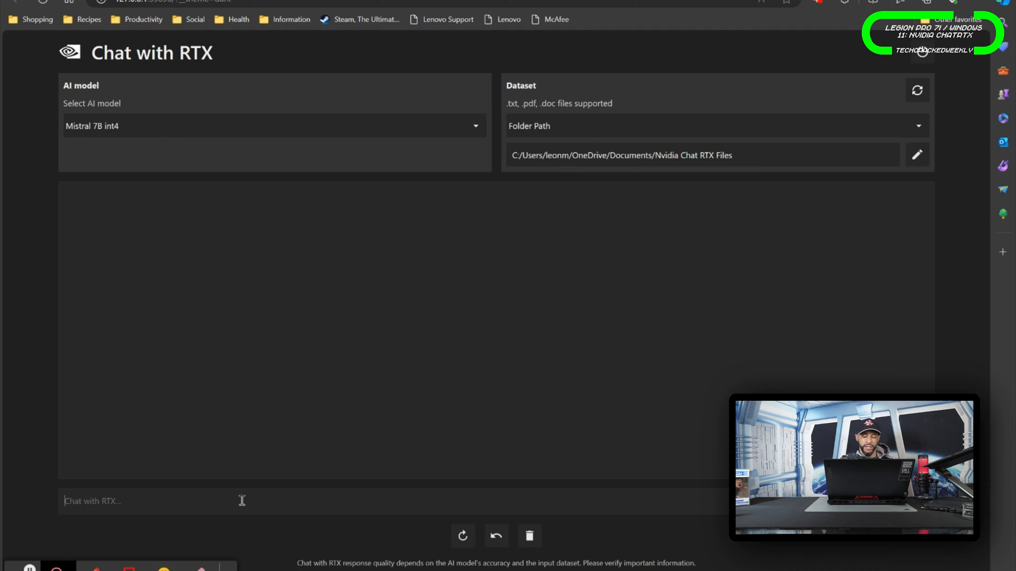
# - Ask 'Tell me about the hardware requirements for Nvidia's Chat With RTX'
pyautogui.write('Tell')
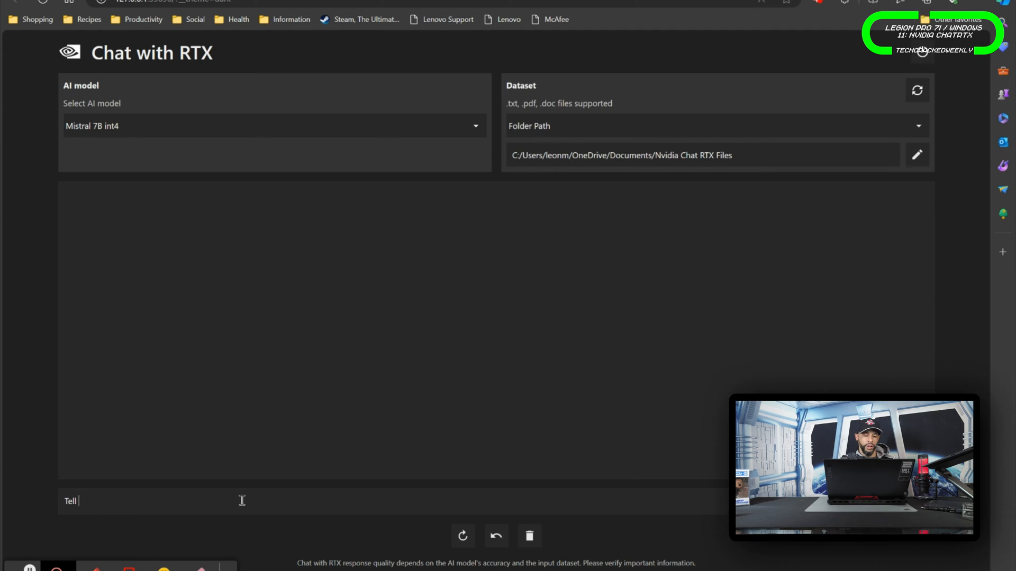
pyautogui.write('me about the har')
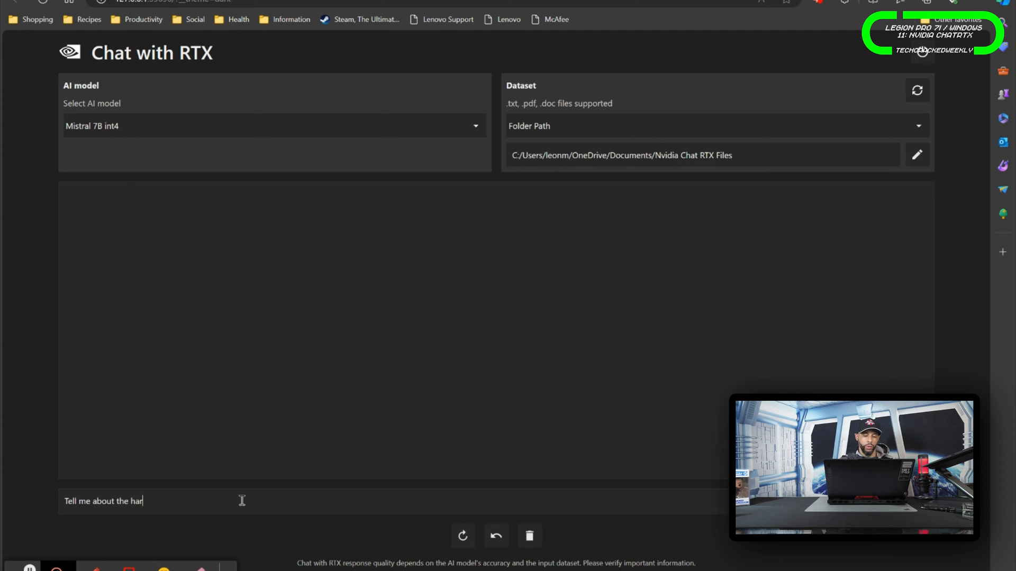
pyautogui.write('dware e')
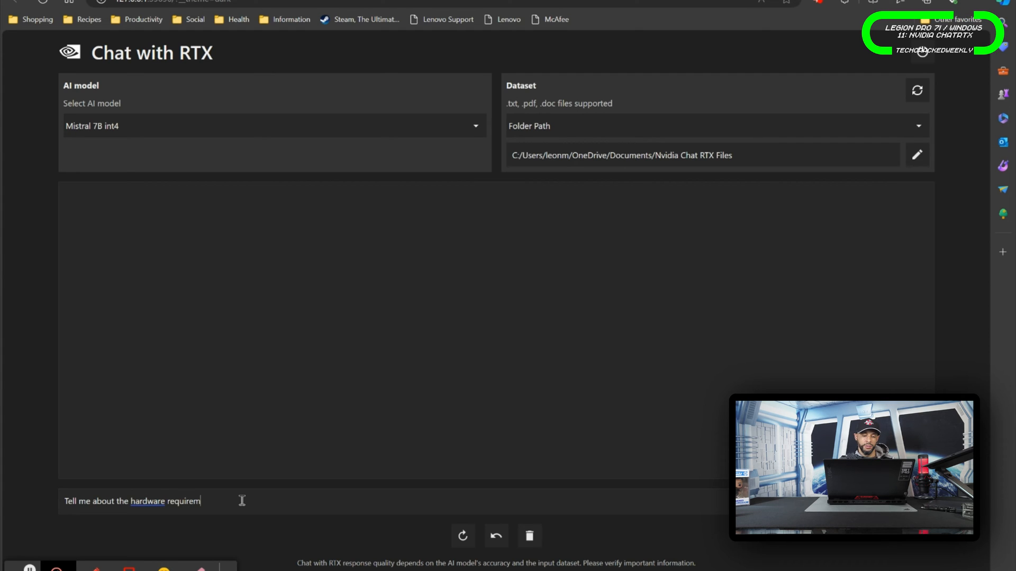
pyautogui.write("ents for Nvidia's Chat")
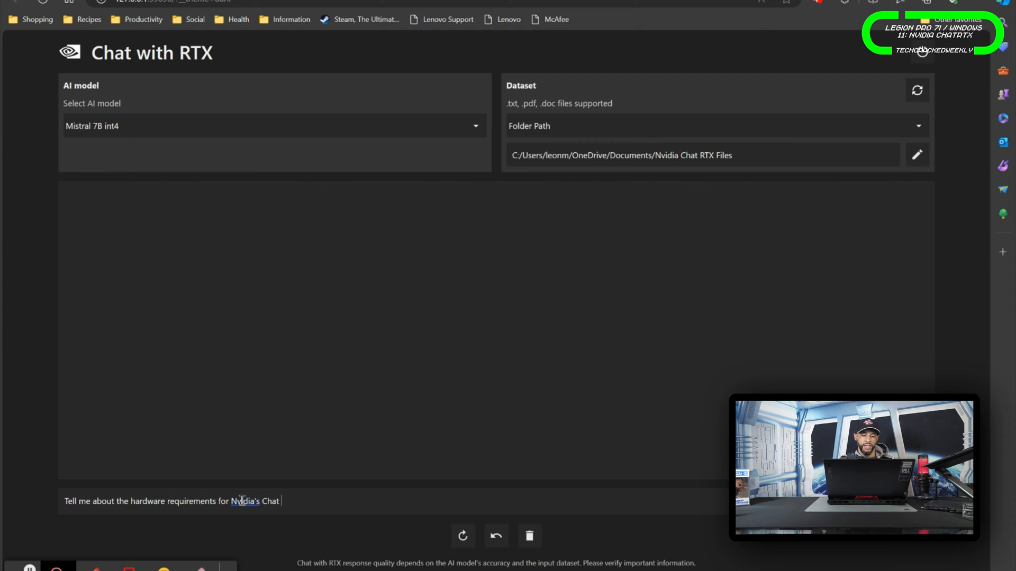
pyautogui.write('With RTX')
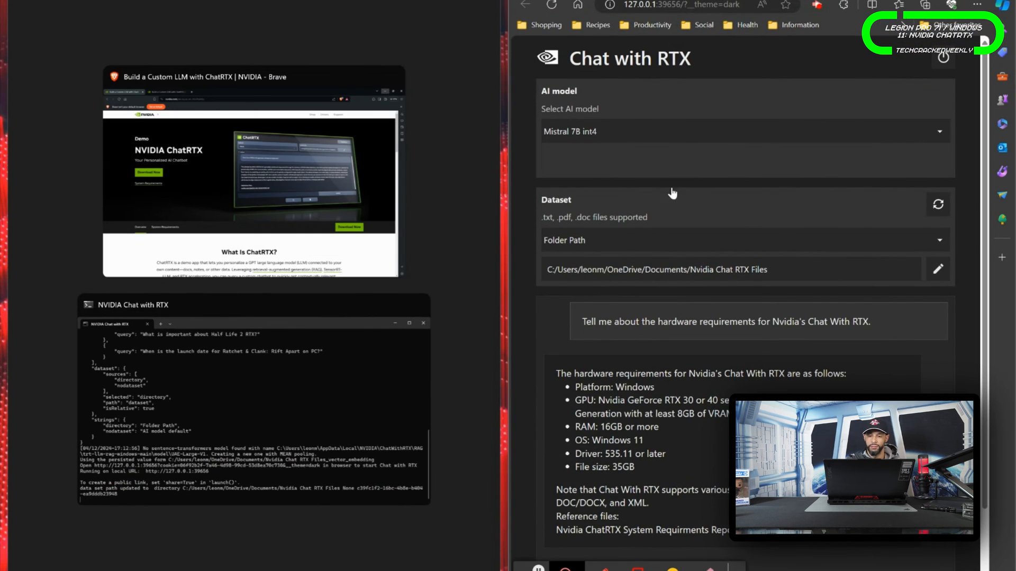
pyautogui.moveTo(635, 220)
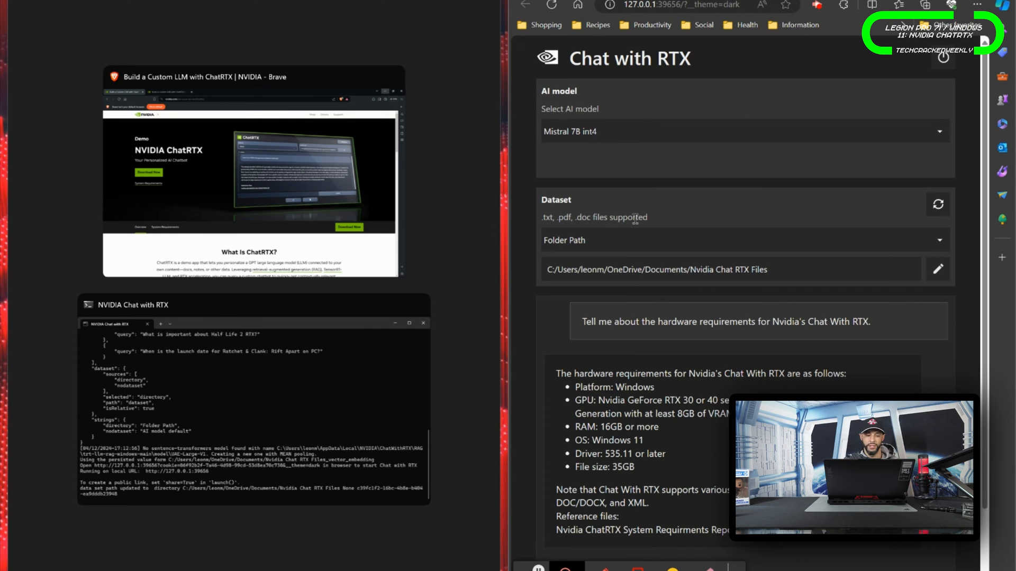
pyautogui.moveTo(502, 243)
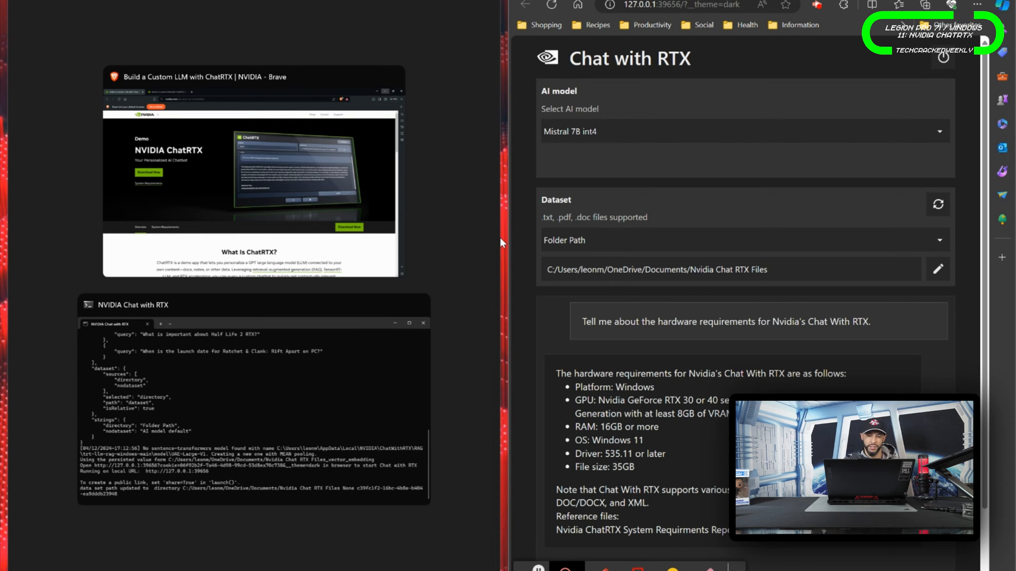
pyautogui.moveTo(495, 103)
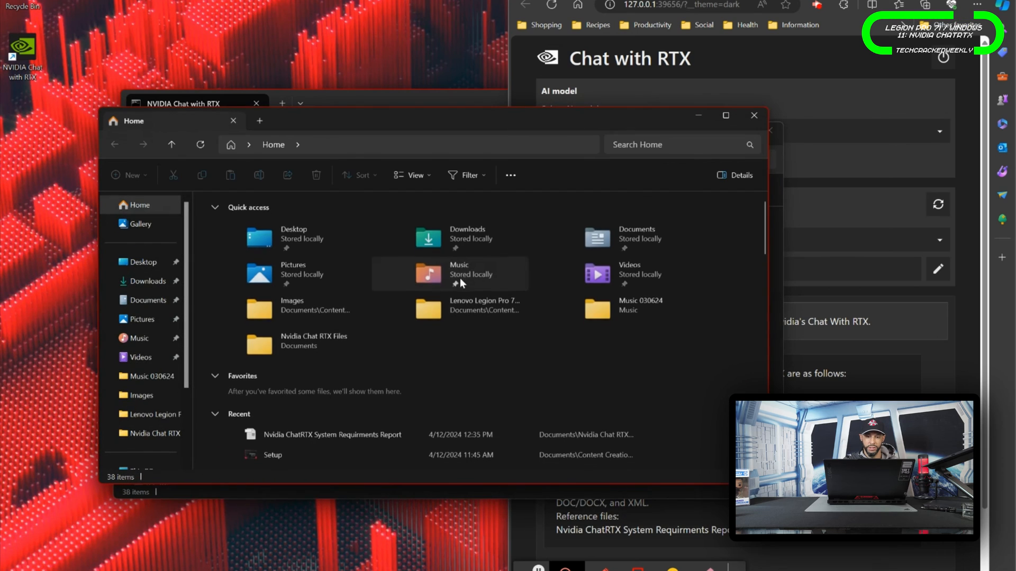
pyautogui.moveTo(145, 280)
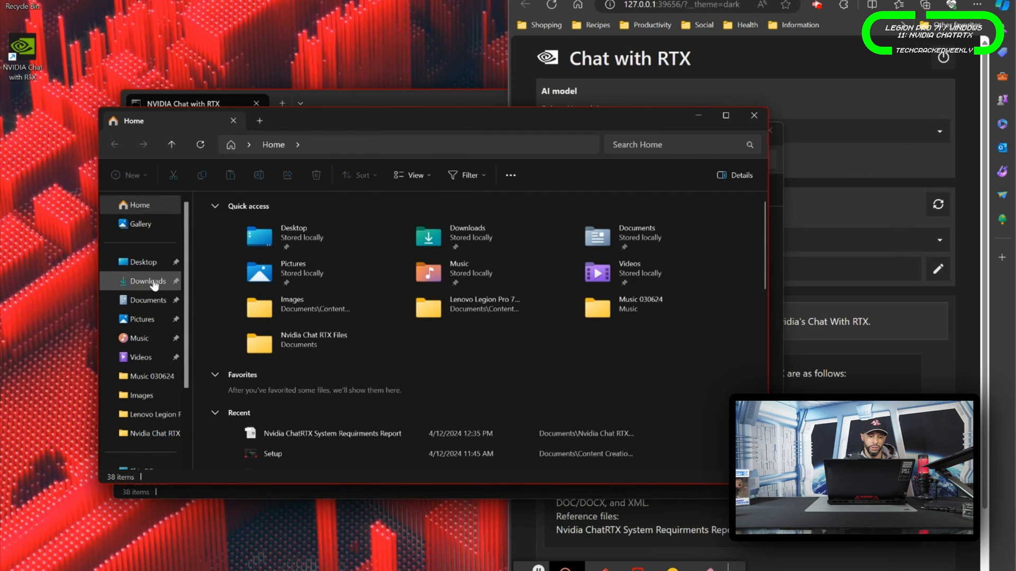
# - Open the System Requirements Report Word file from Documents > Nvidia Chat RTX Files
pyautogui.click(147, 300)
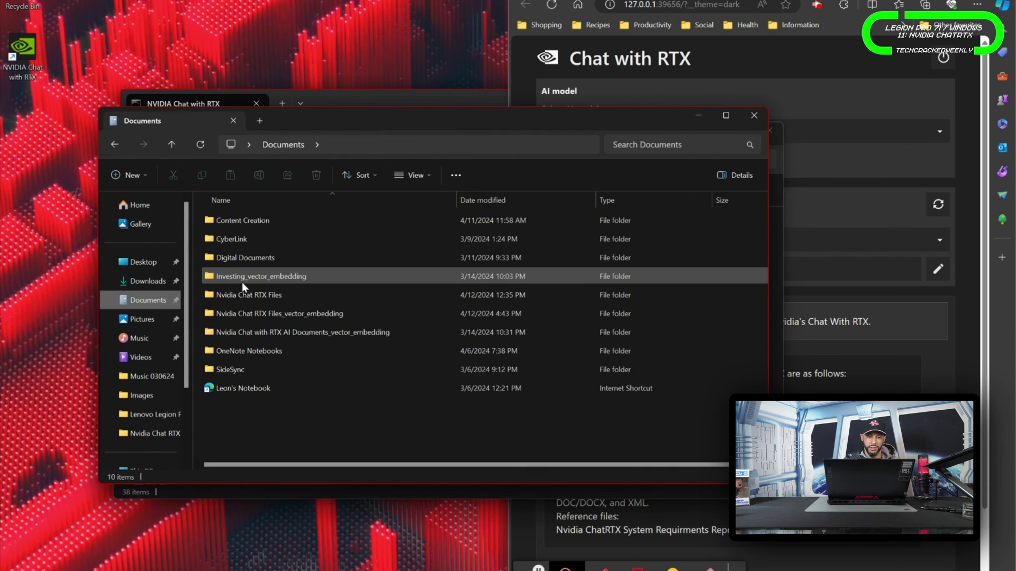
pyautogui.moveTo(247, 295)
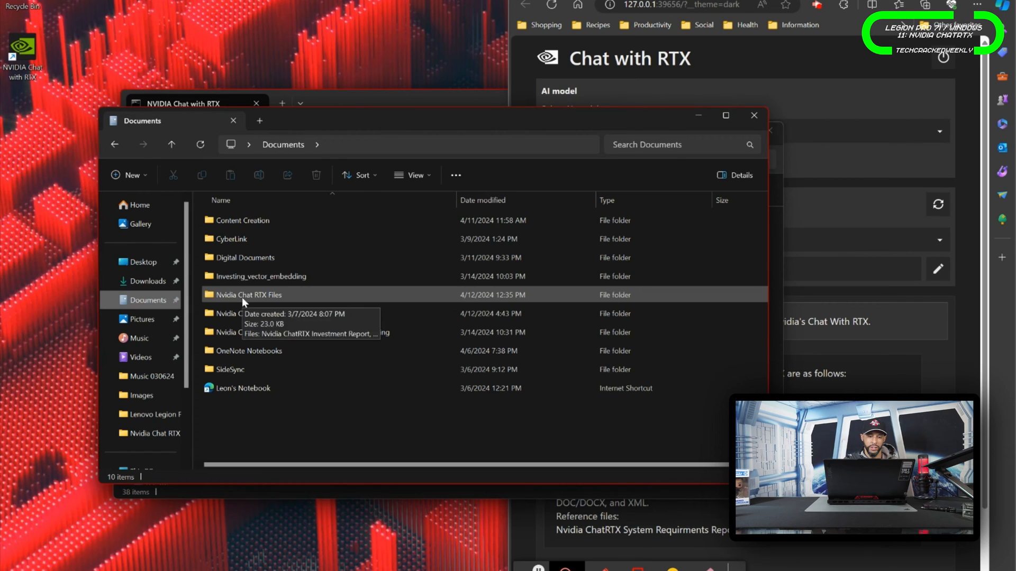
pyautogui.doubleClick(247, 294)
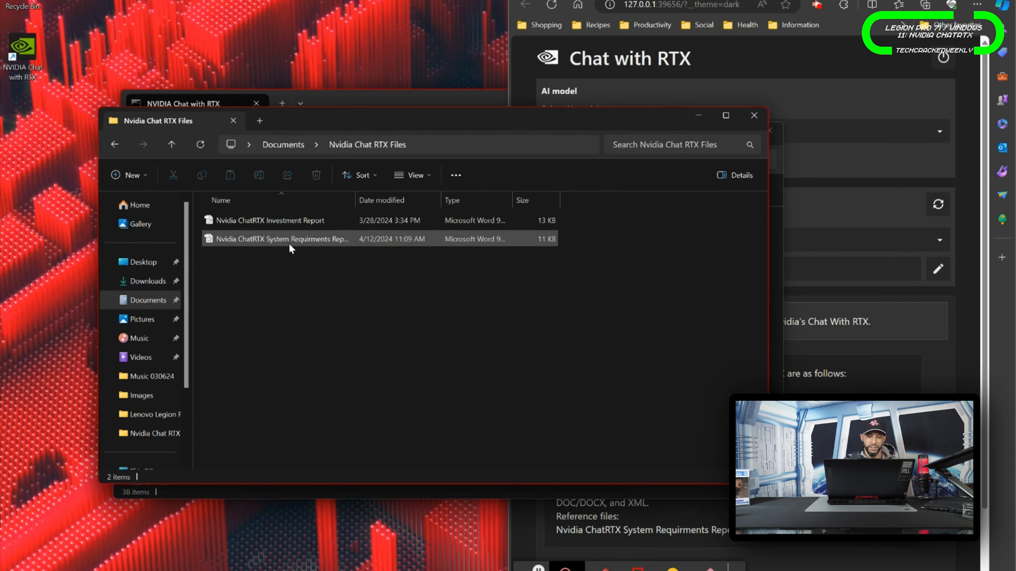
pyautogui.click(278, 240)
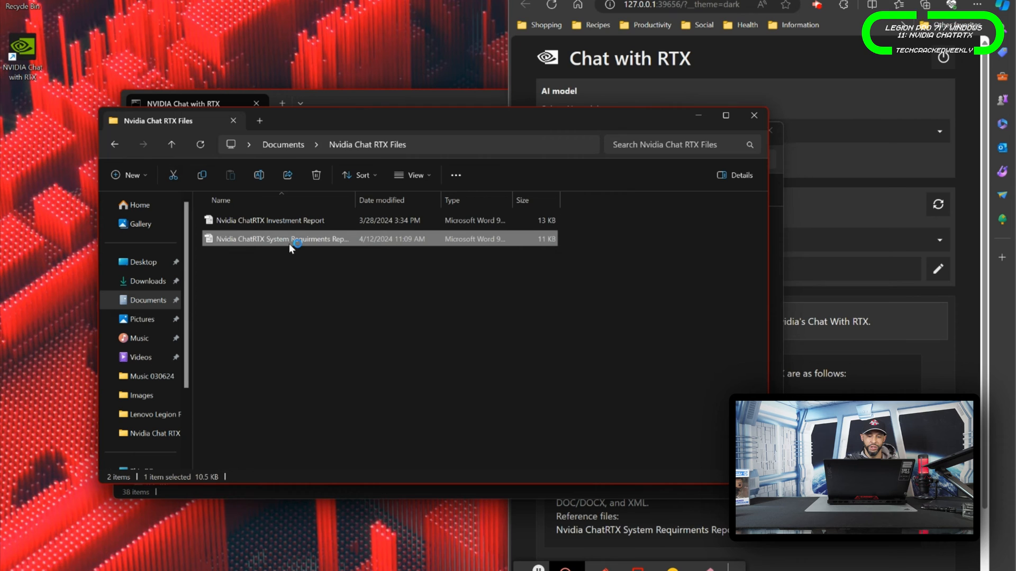
pyautogui.doubleClick(279, 239)
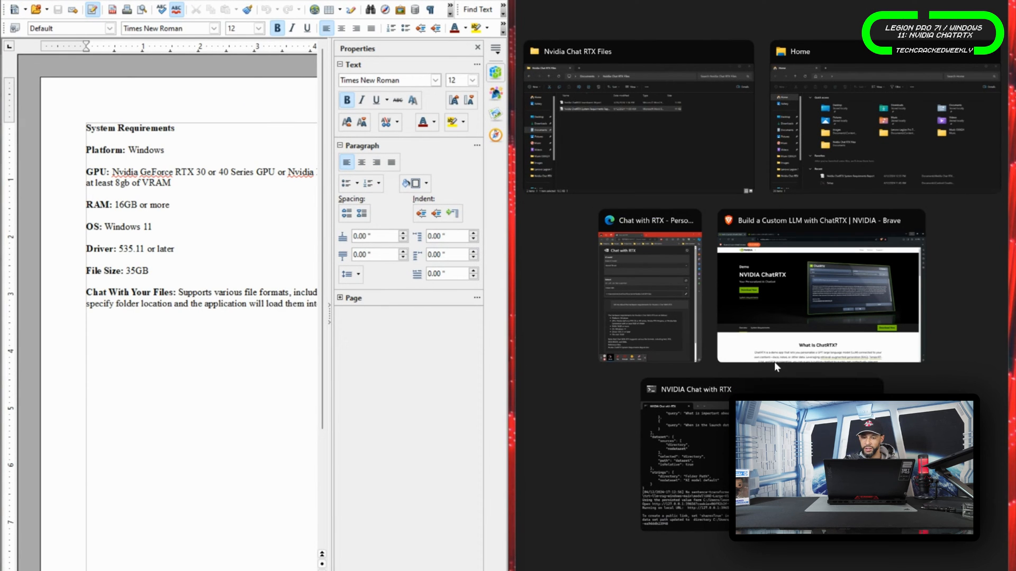
# - Snap the Chat with RTX window beside the Writer report to compare the requirements
pyautogui.click(649, 292)
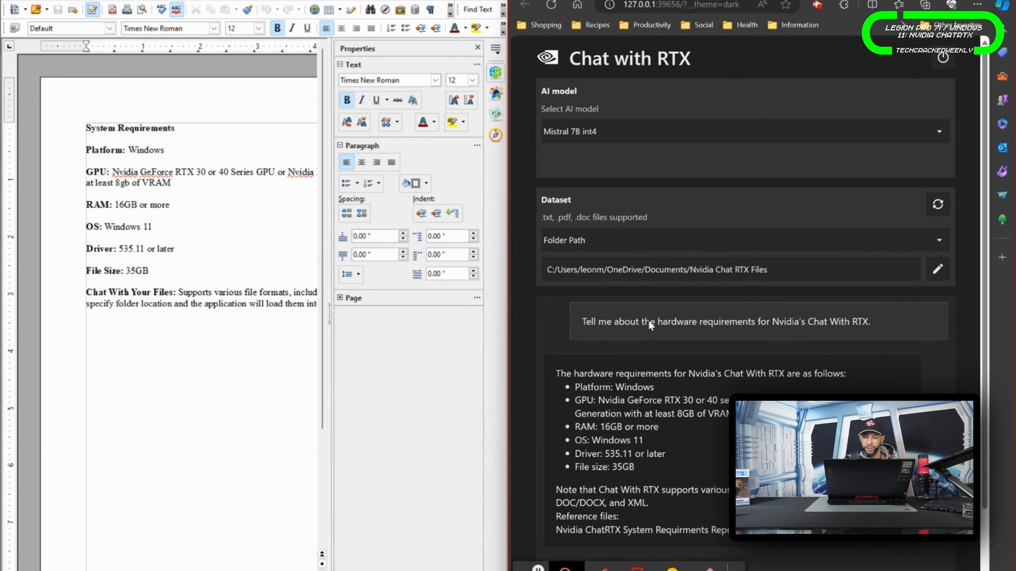
pyautogui.moveTo(671, 397)
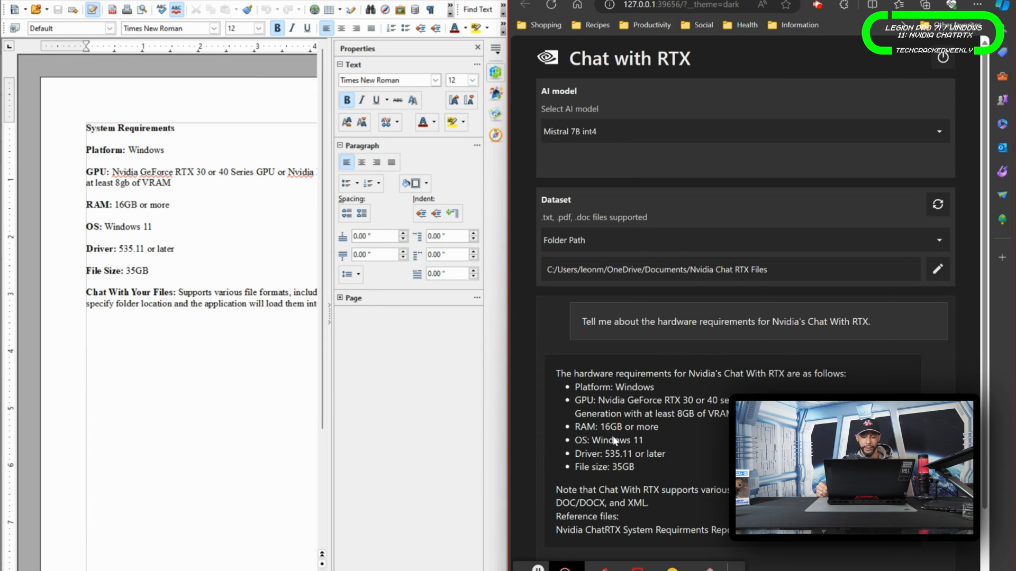
pyautogui.moveTo(457, 468)
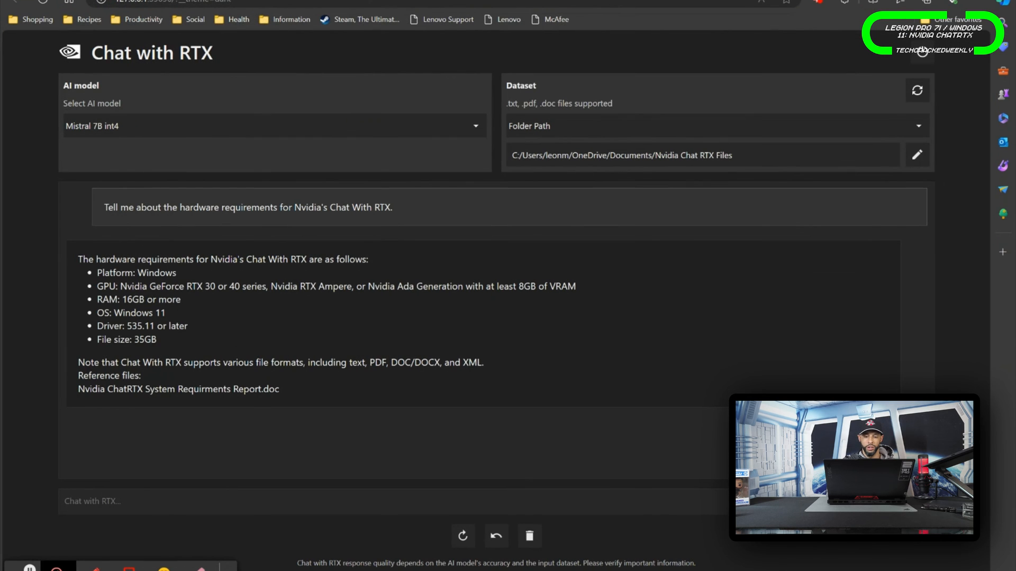
pyautogui.moveTo(548, 413)
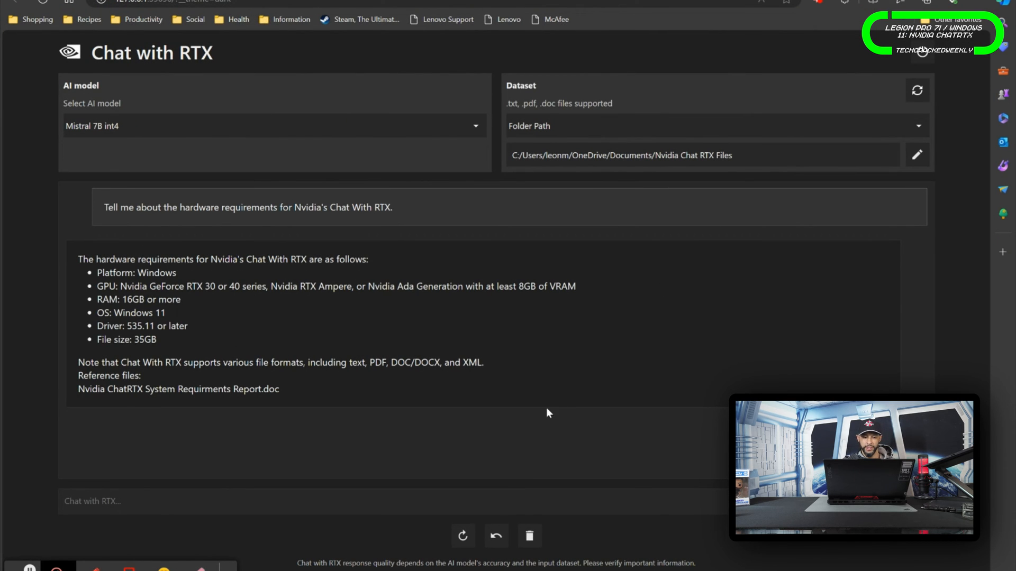
pyautogui.moveTo(413, 544)
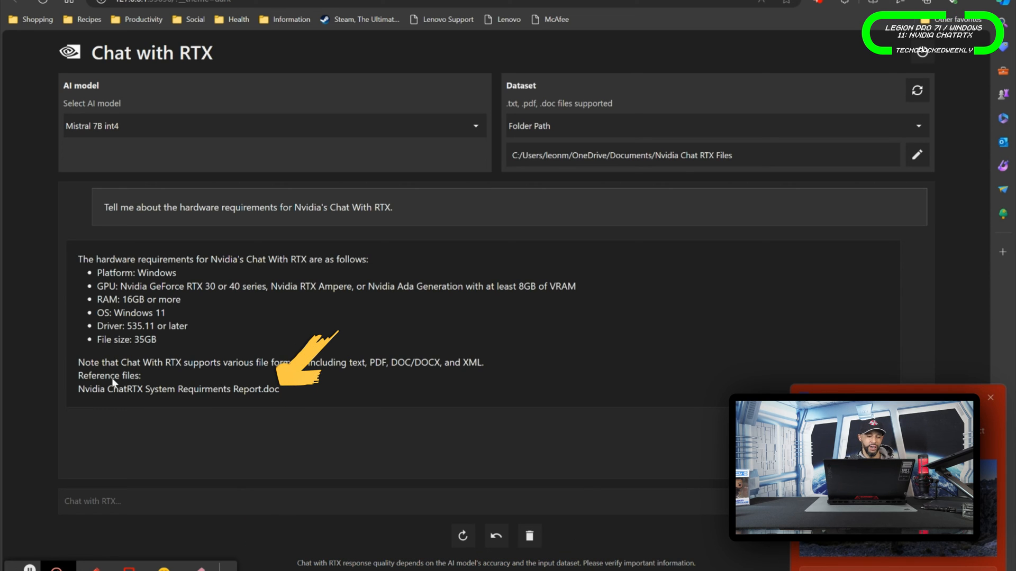
pyautogui.moveTo(156, 399)
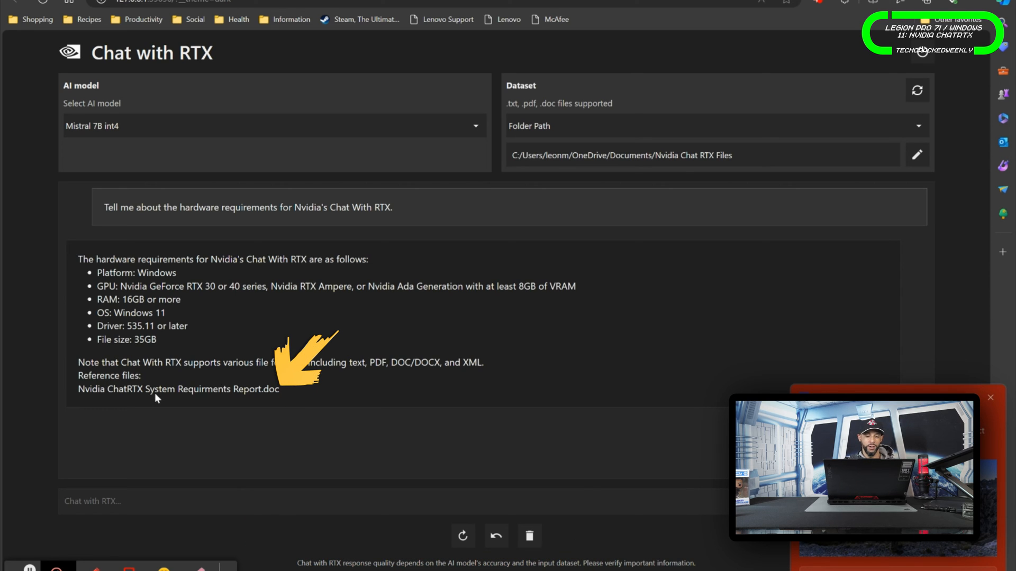